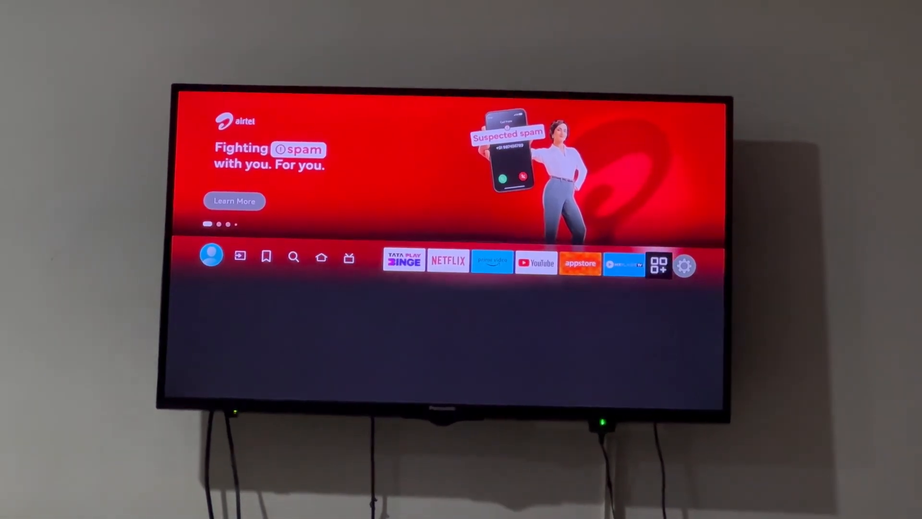
- Reach the My Fire TV page from the home-screen Settings gear
click(684, 264)
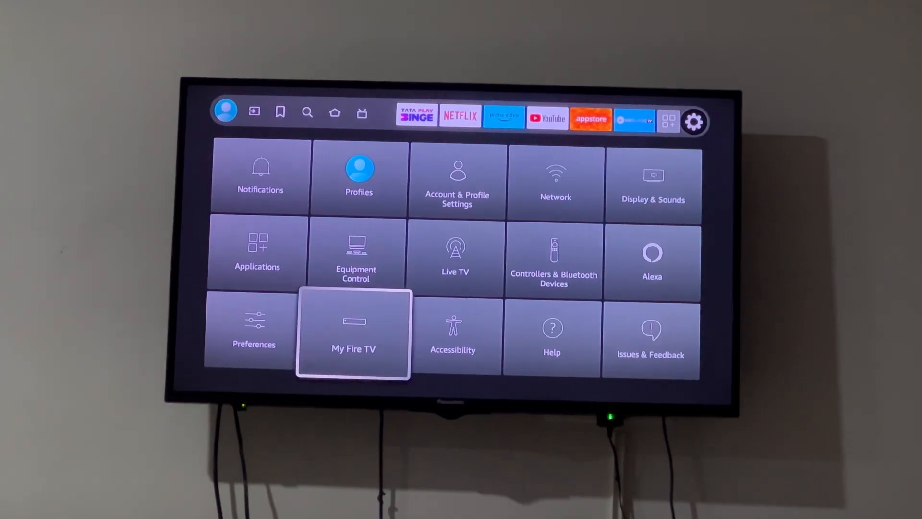
click(353, 333)
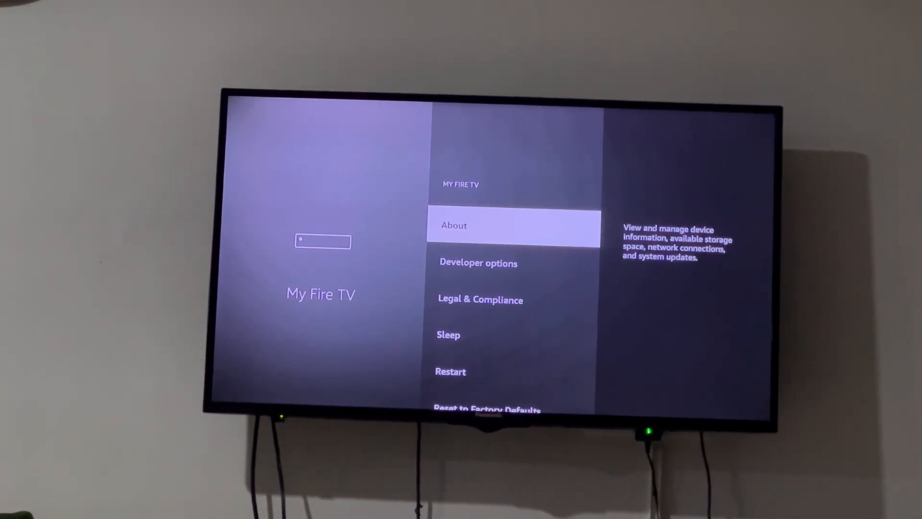
- Enter Developer options and switch Install unknown apps ON for LocalSend
click(512, 225)
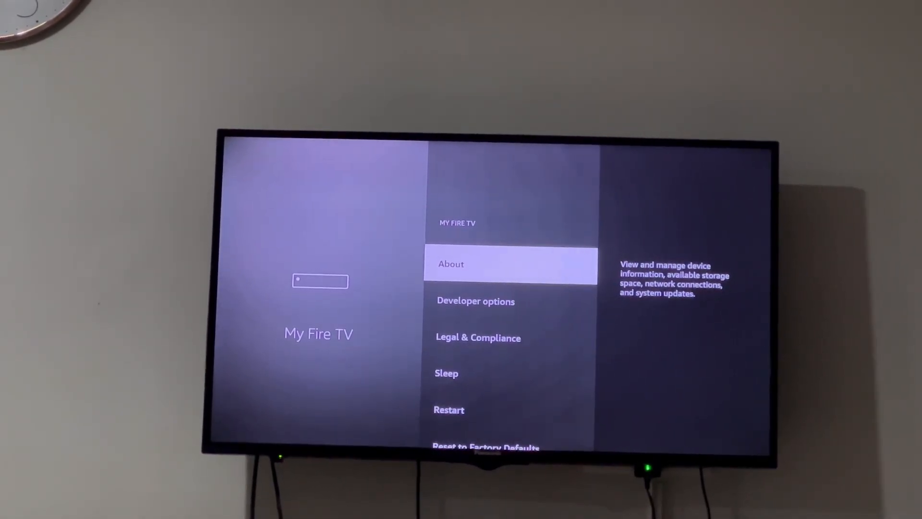
key(Down)
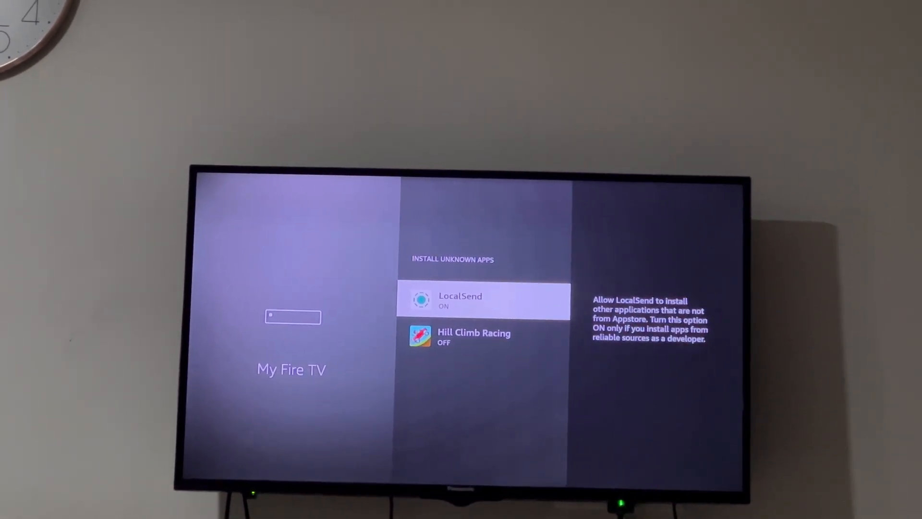
- Go back to the home screen and start an app search
key(Back)
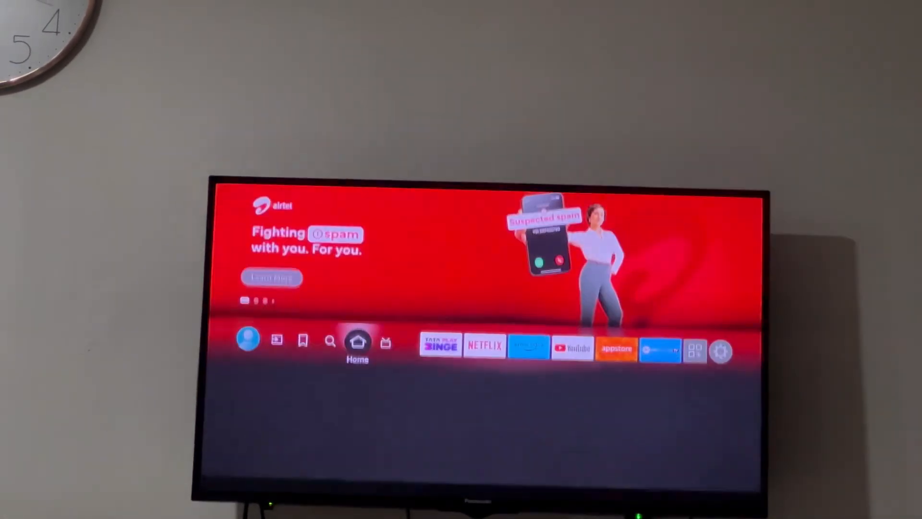
click(334, 355)
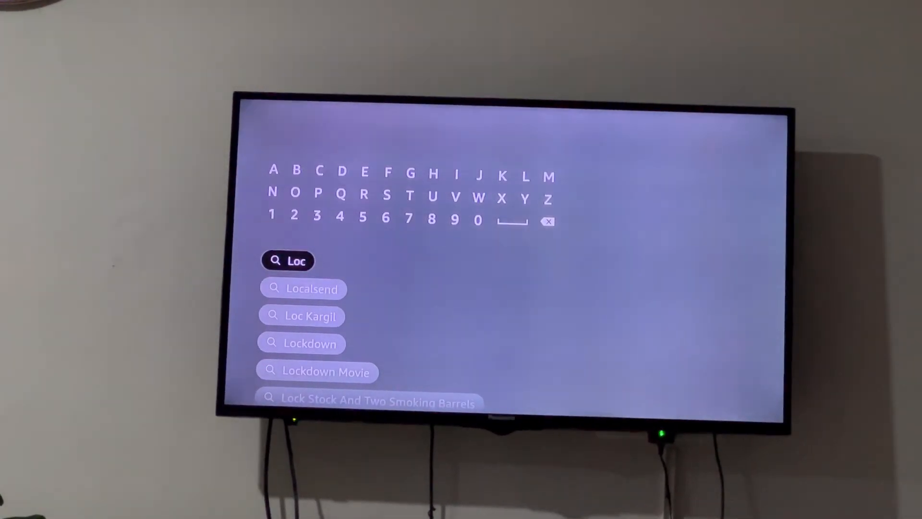
- Search 'Loc' and choose the Localsend suggestion to list its results
click(311, 288)
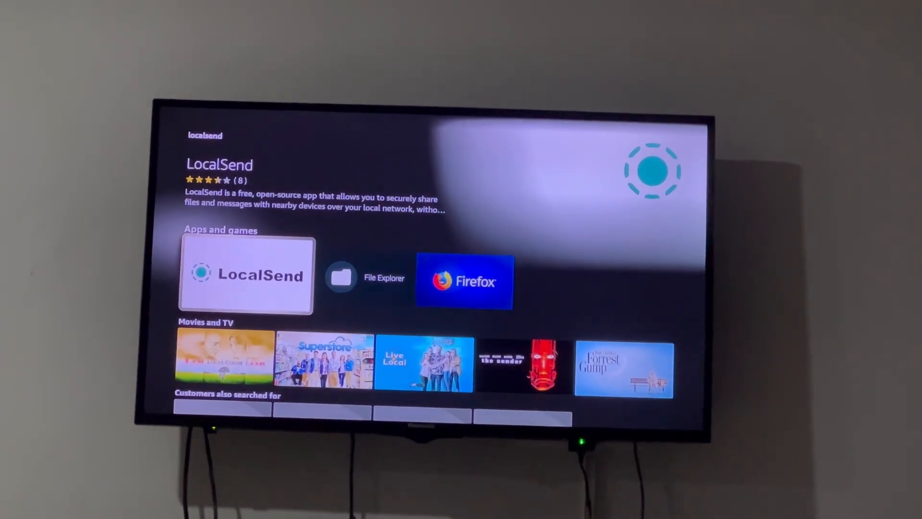
- Launch LocalSend, choose Receive and show History listing NetMirrorTV.apk
click(245, 276)
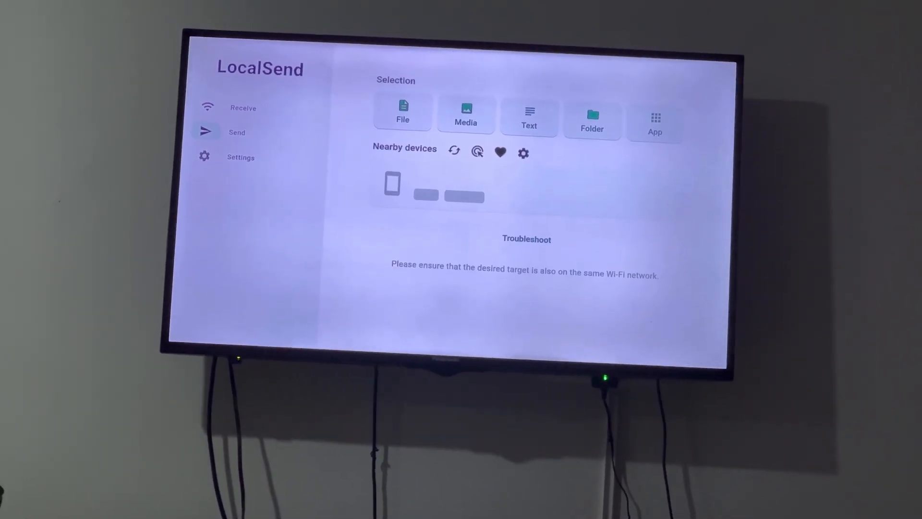
click(243, 107)
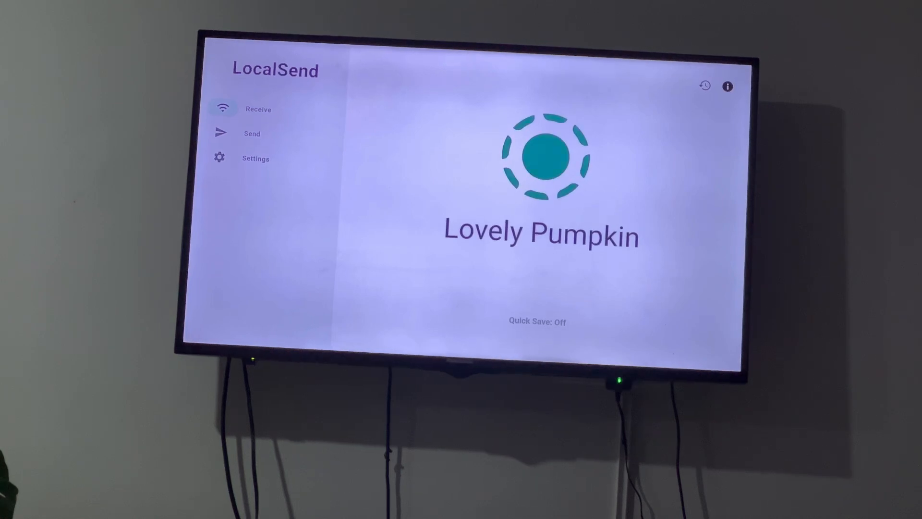
click(705, 85)
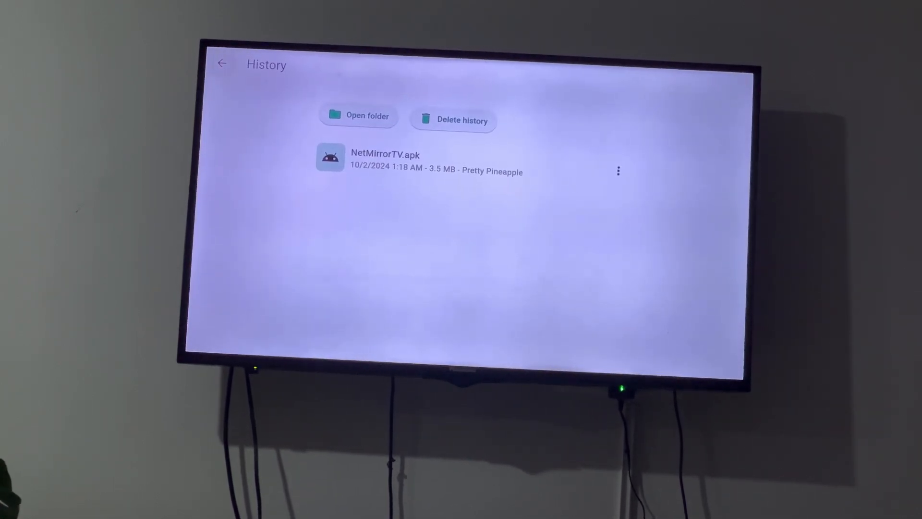